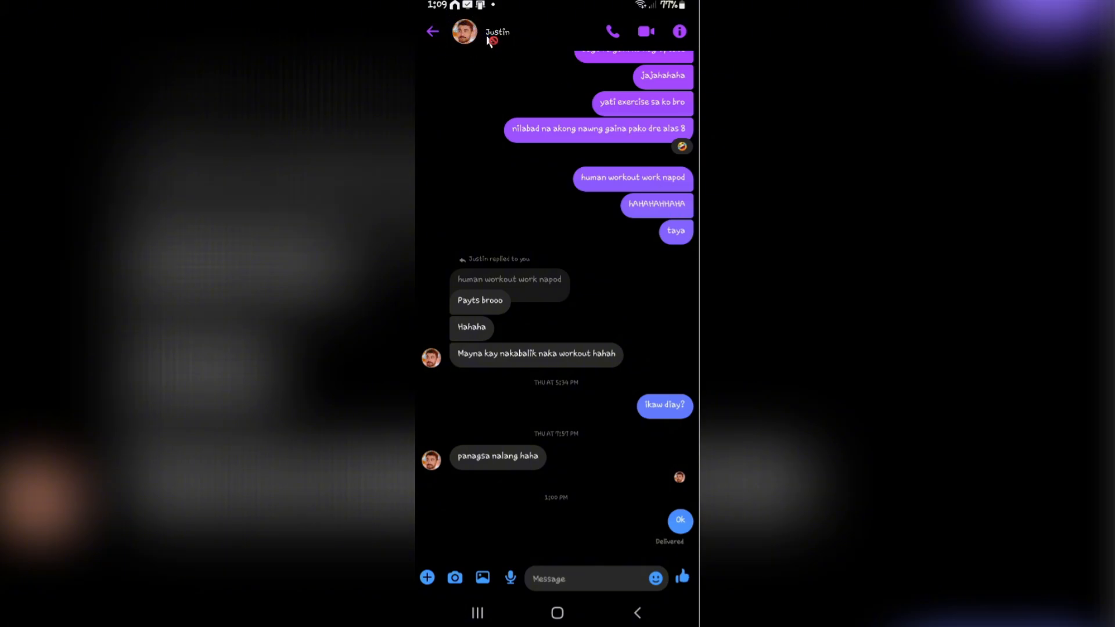
# Step: Show the chat's details page and scroll to the Privacy & support options
pyautogui.click(476, 31)
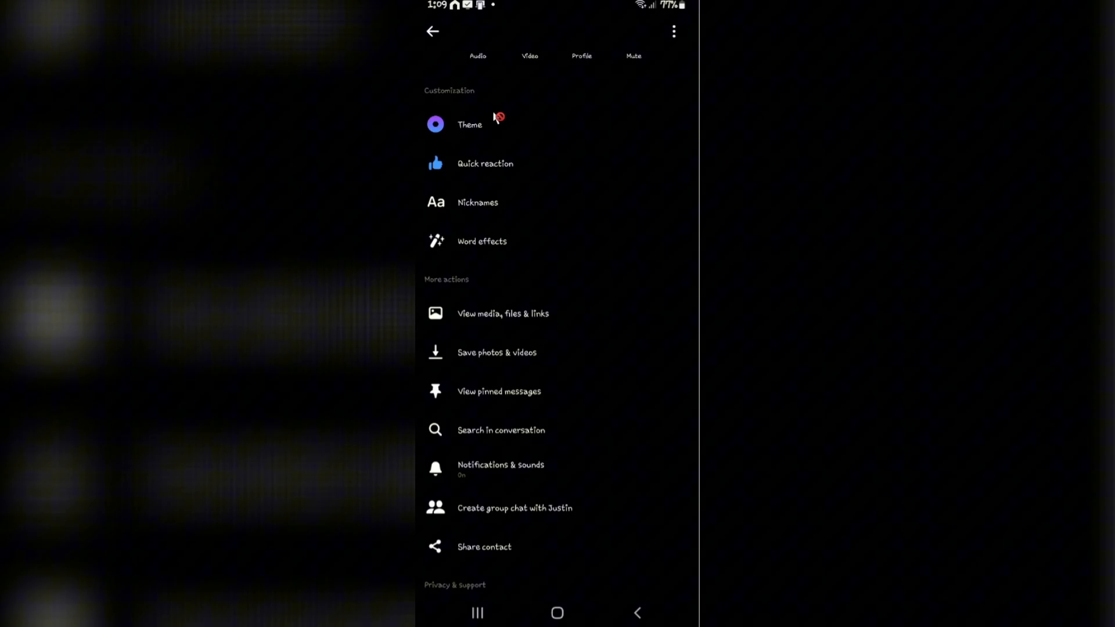
pyautogui.scroll(-3)
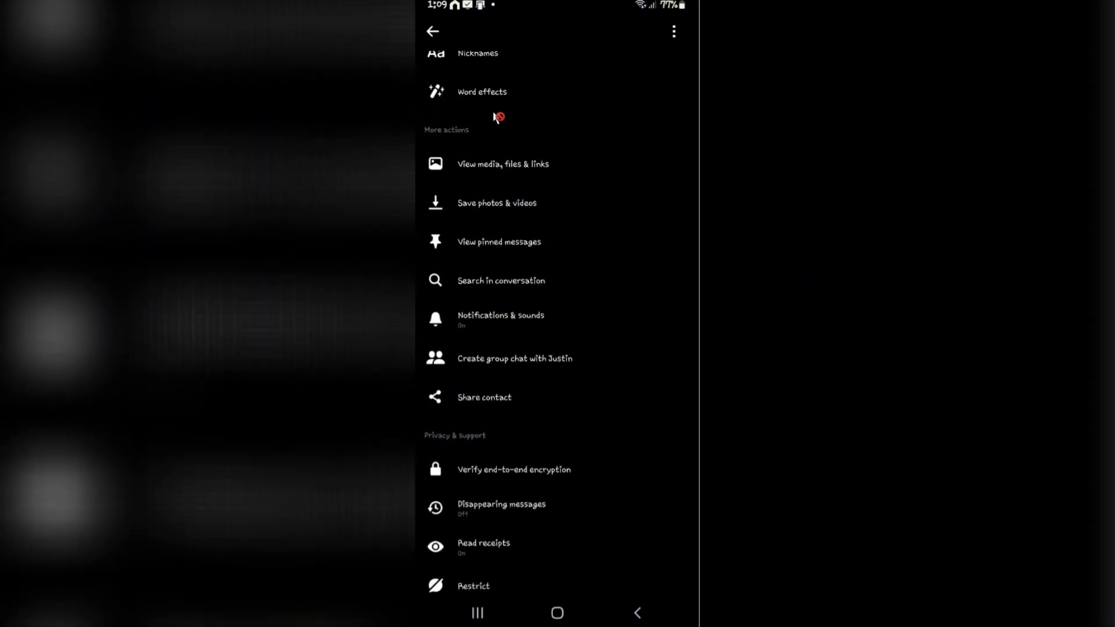
pyautogui.scroll(3)
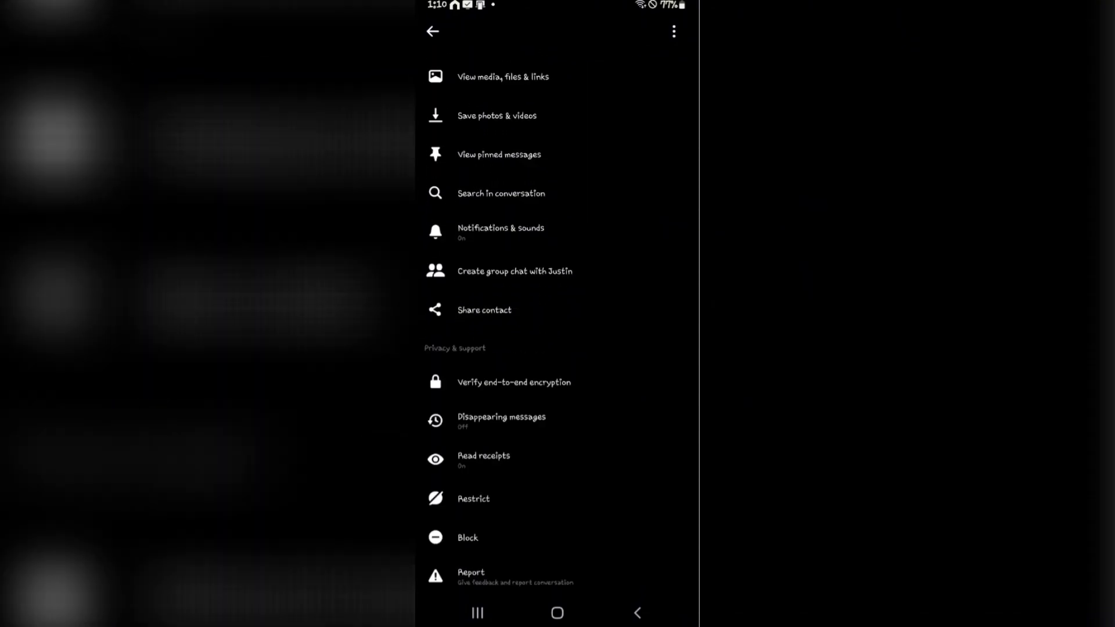
# Step: Enter the Disappearing messages setting and continue past its intro explanation
pyautogui.click(502, 417)
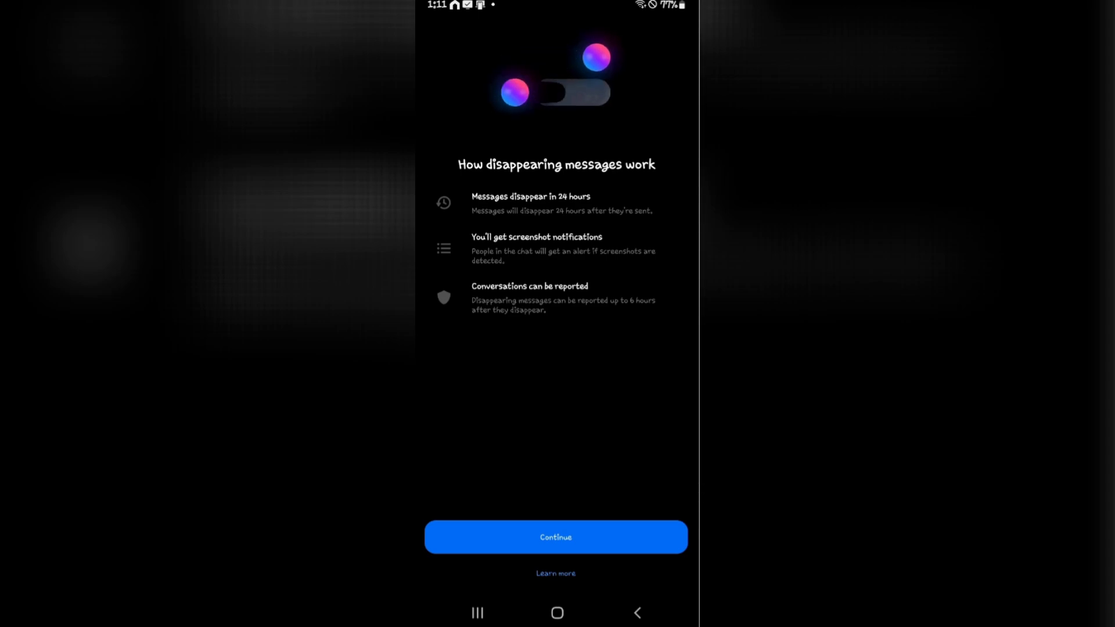
pyautogui.click(555, 536)
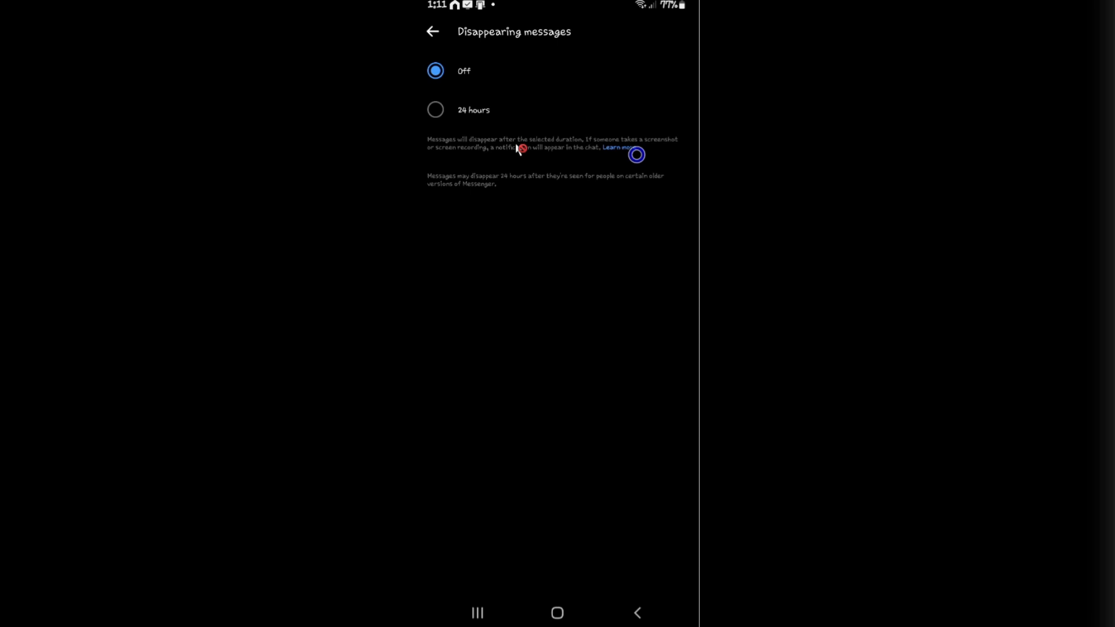
pyautogui.moveTo(573, 166)
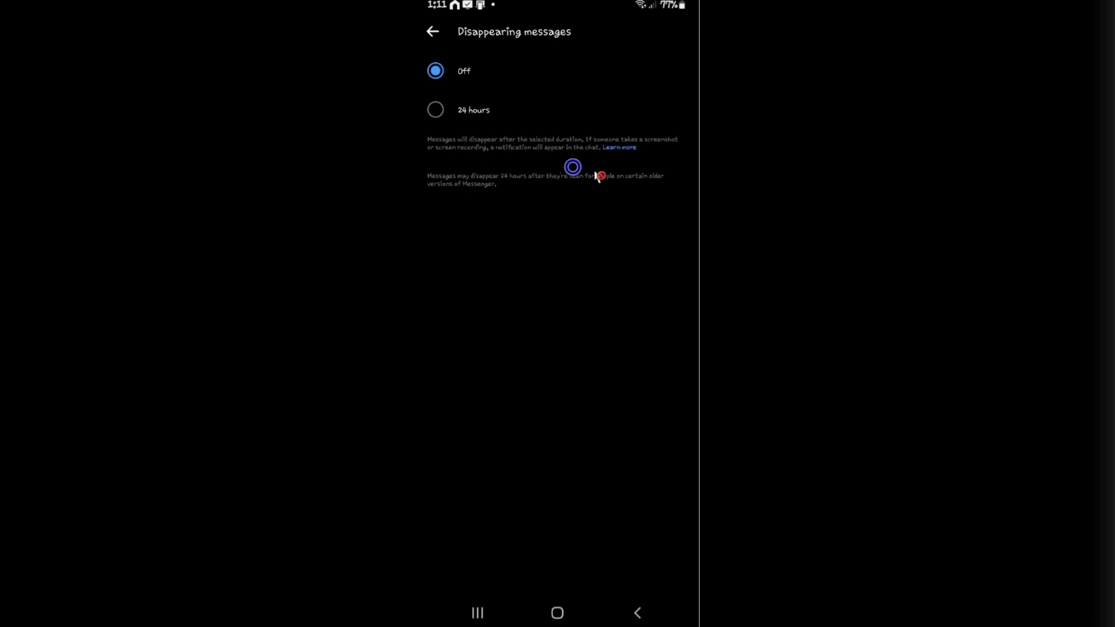
# Step: Set messages to disappear after 24 hours and return to the chat with Justin
pyautogui.click(435, 109)
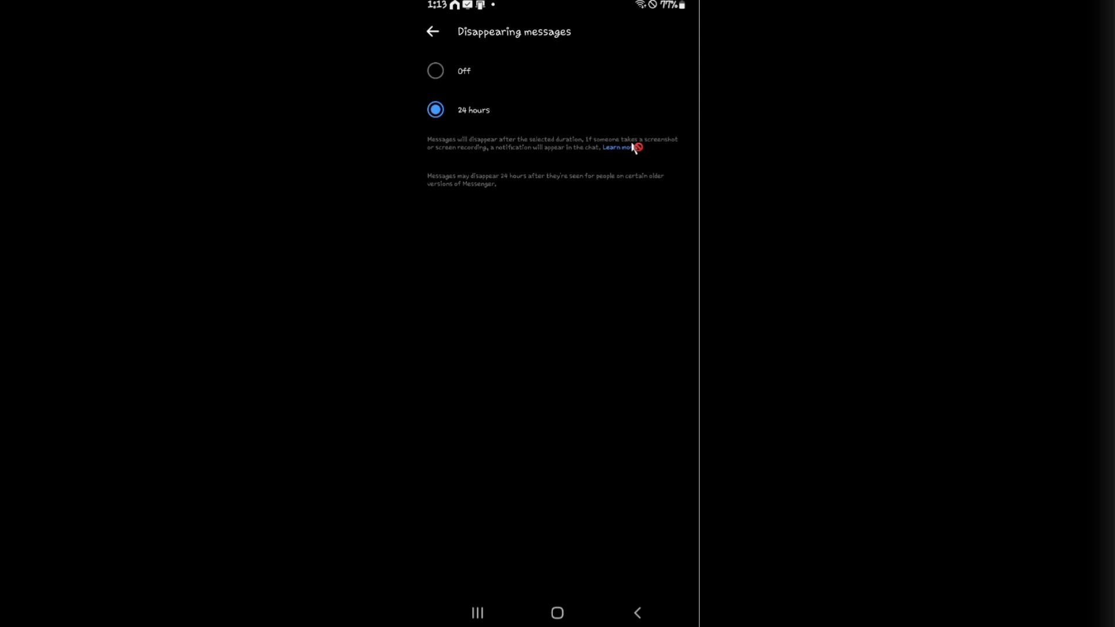
pyautogui.click(432, 31)
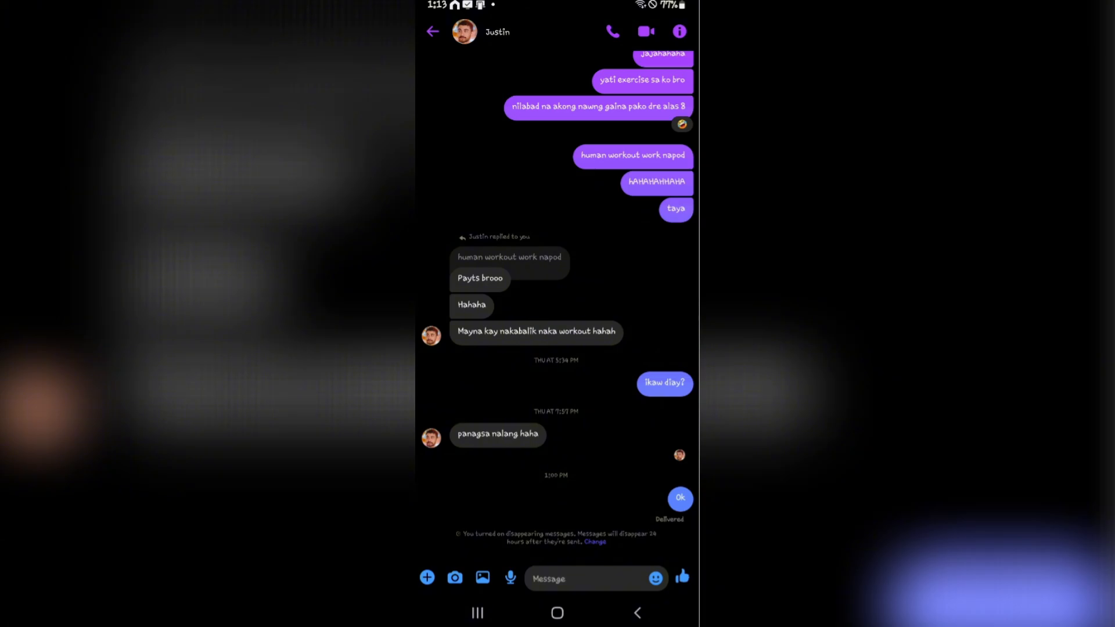
# Step: From the chat notice, reopen the options and set disappearing messages to Off
pyautogui.click(594, 542)
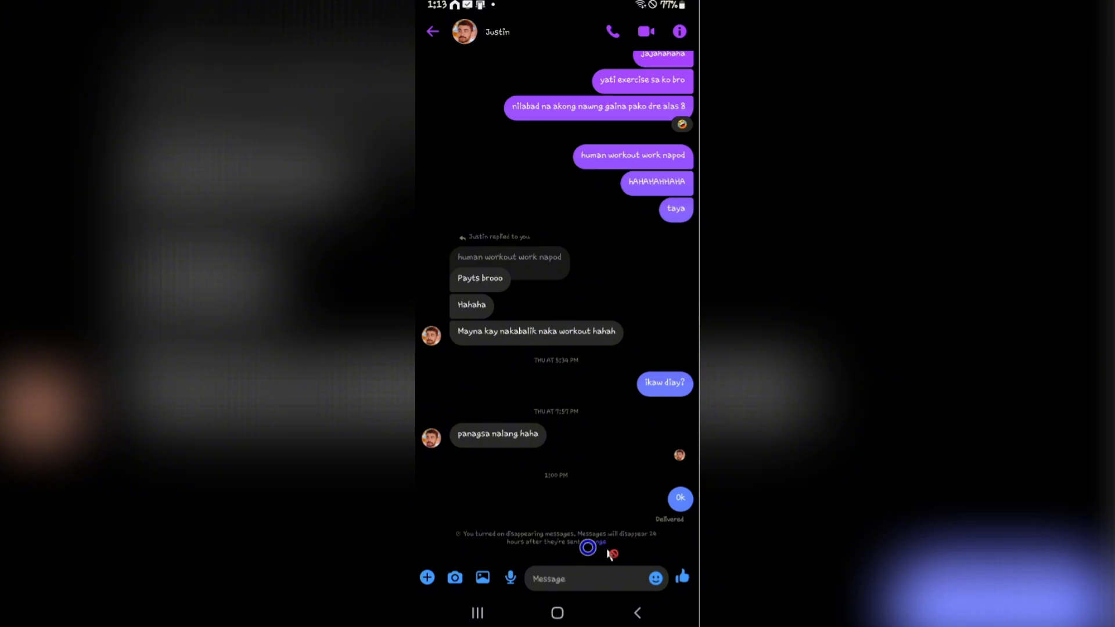
pyautogui.click(555, 537)
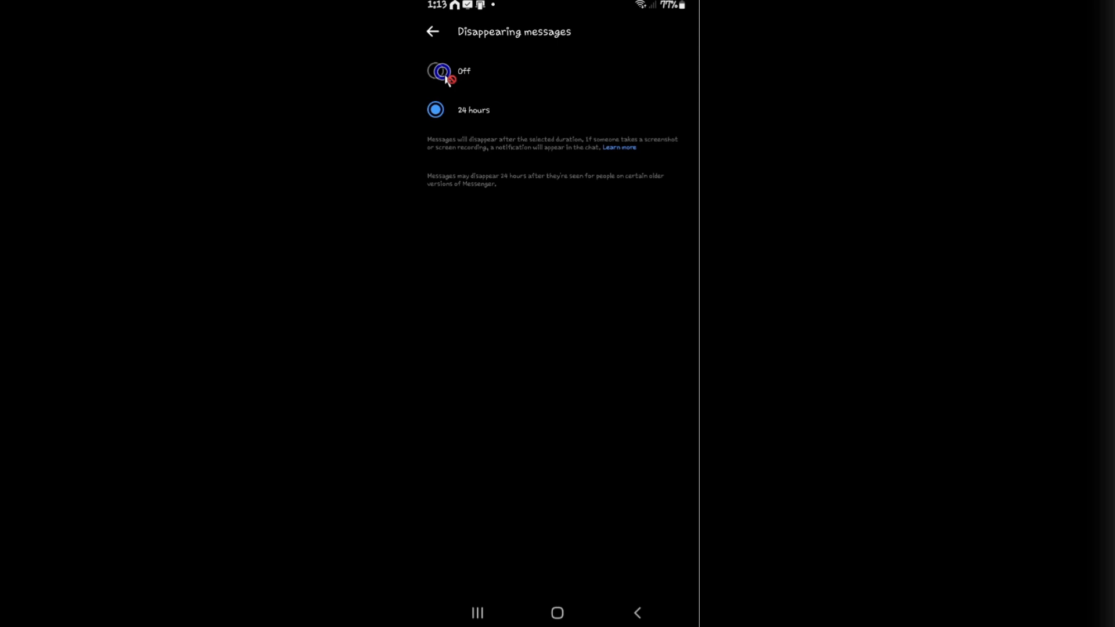